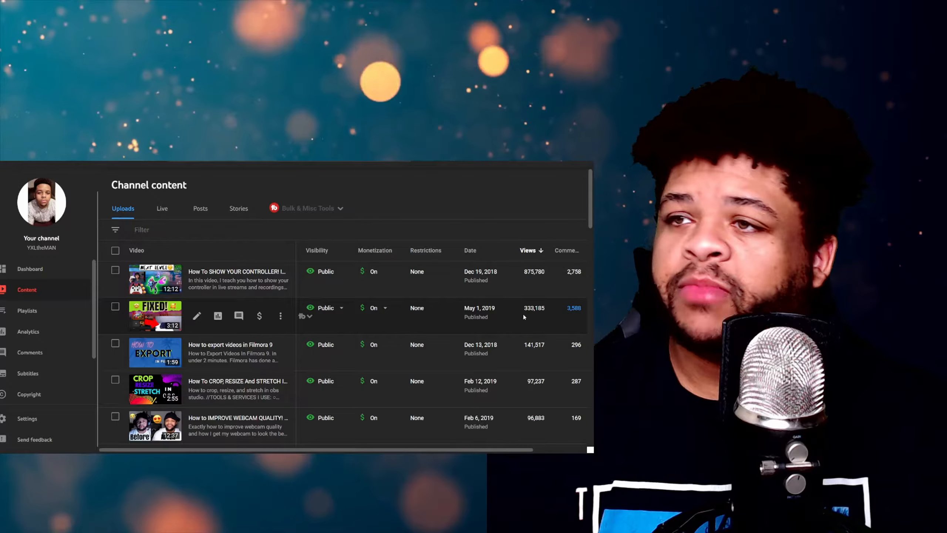
mouse_move(517, 276)
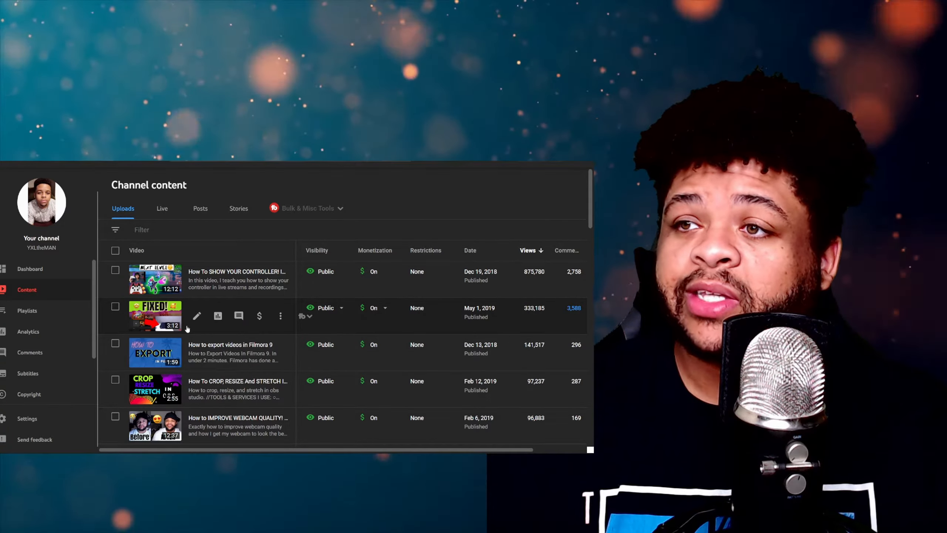
mouse_move(387, 344)
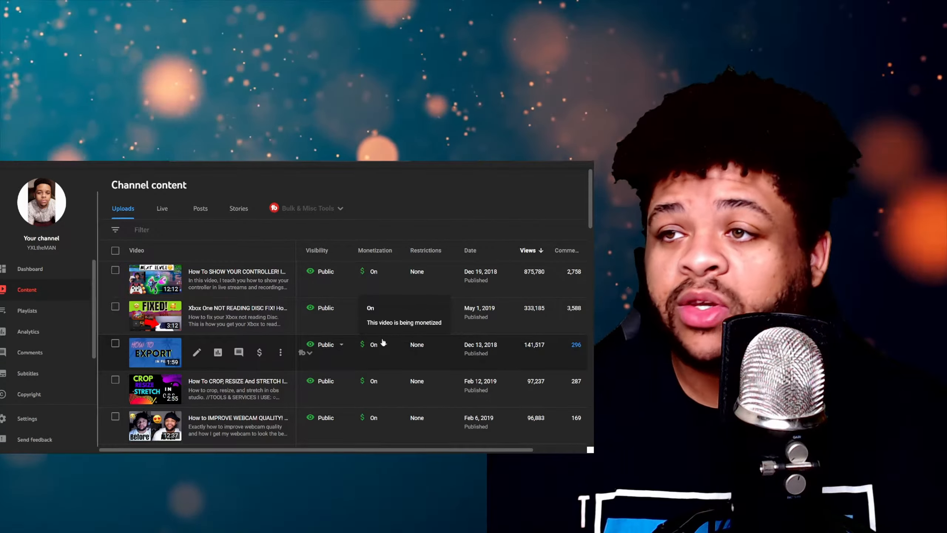
mouse_move(217, 352)
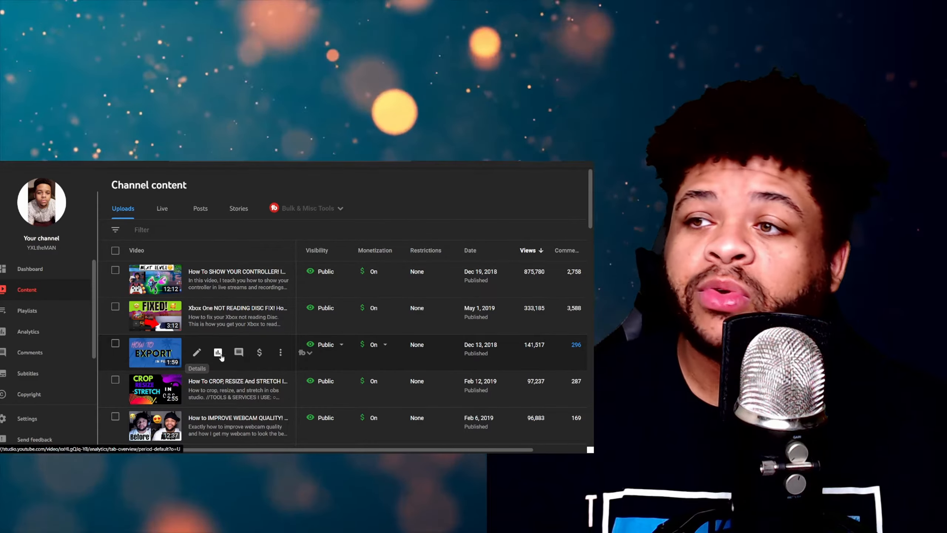
mouse_move(543, 353)
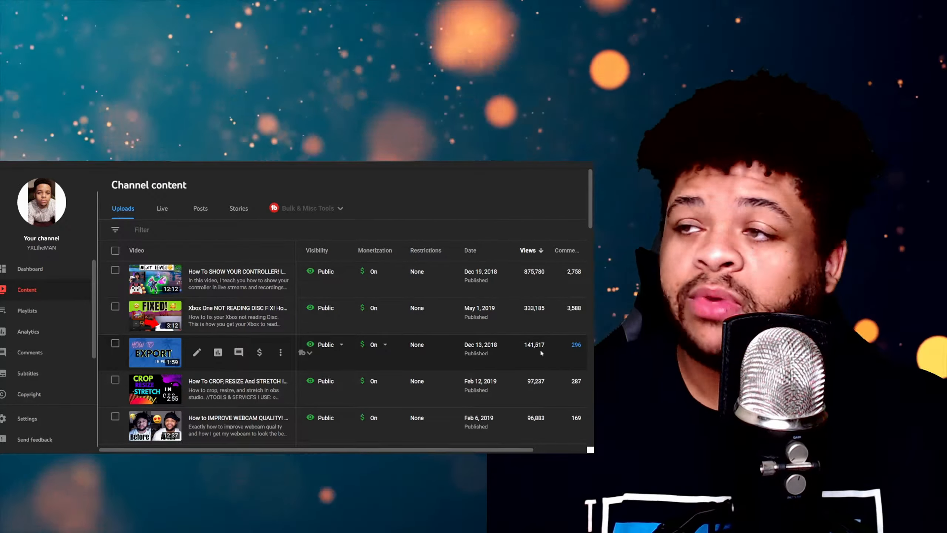
mouse_move(238, 315)
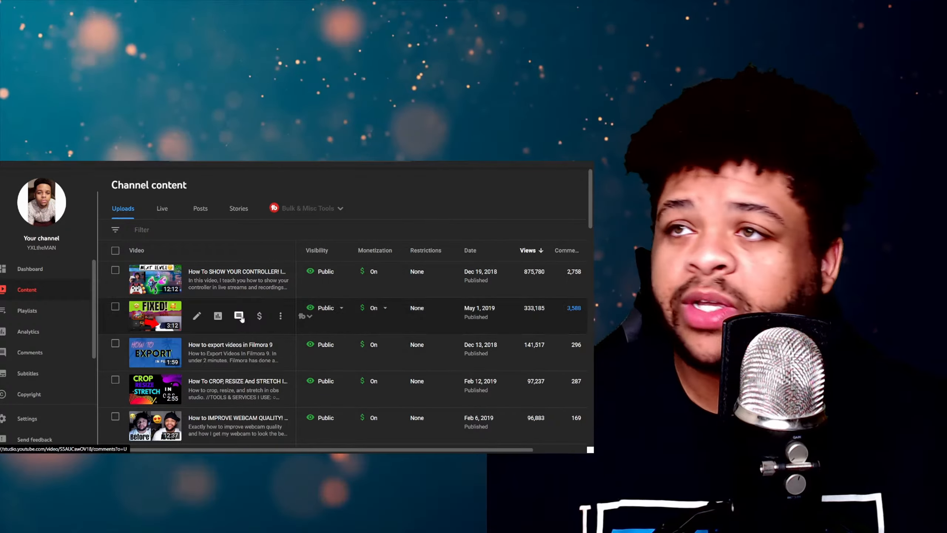
- Scroll the mashed potatoes Video details page to the TubeBuddy Tag Tools and Recommended Tags panels
left_click(217, 316)
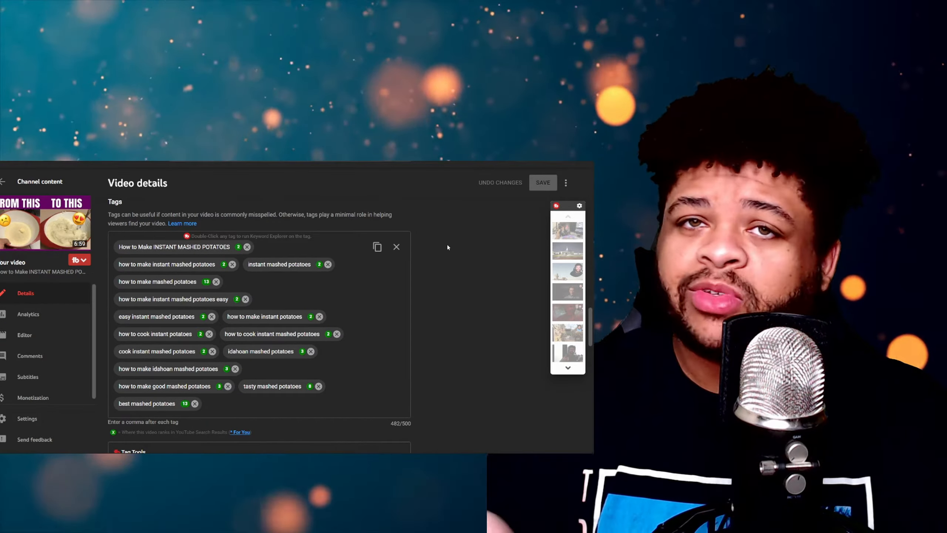
mouse_move(290, 275)
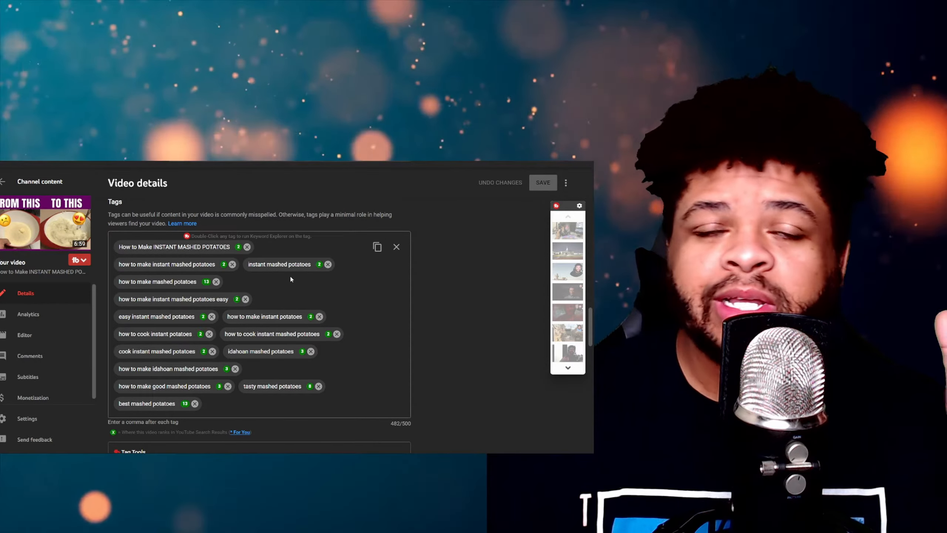
mouse_move(352, 299)
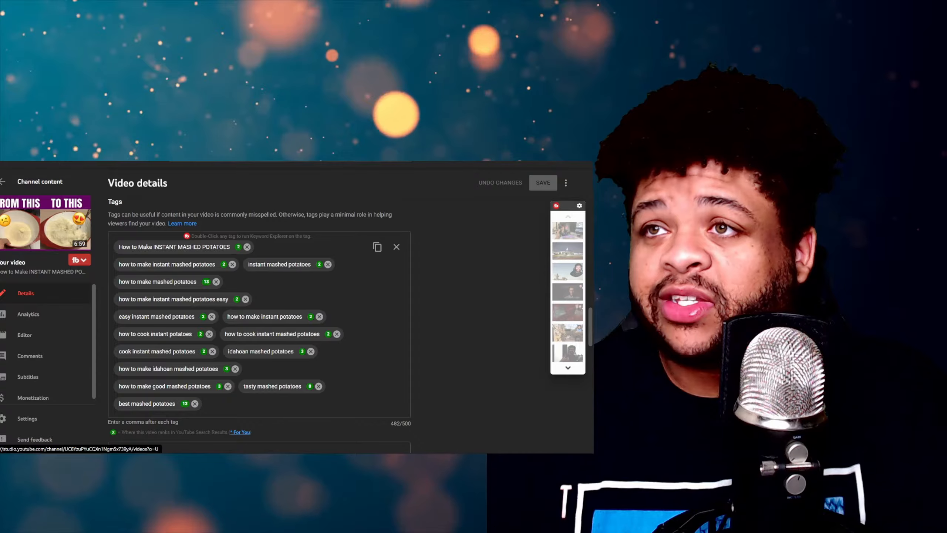
left_click(396, 247)
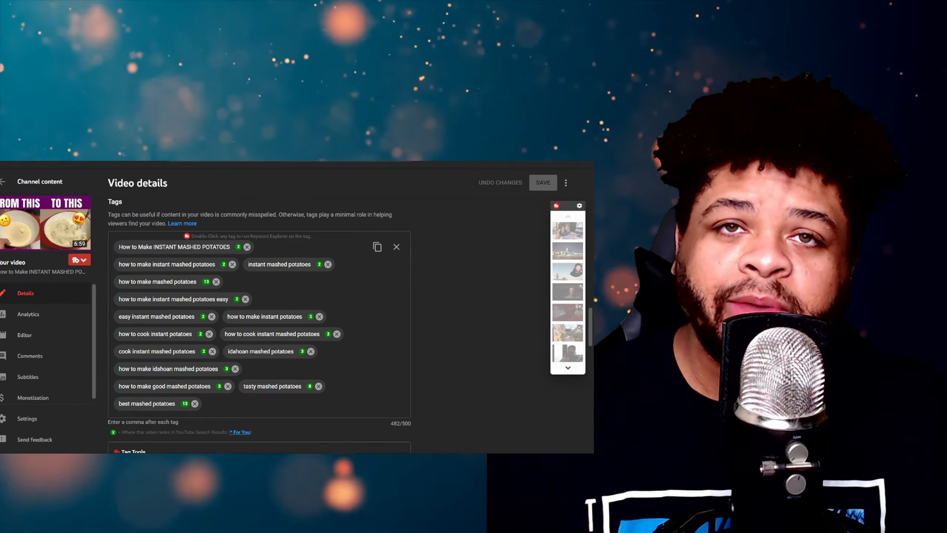
scroll("down", 3)
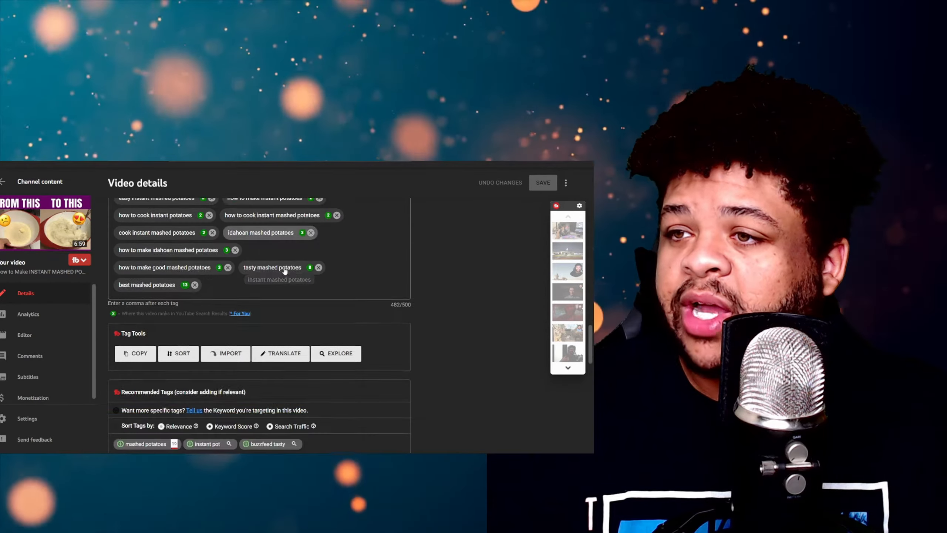
scroll("down", 3)
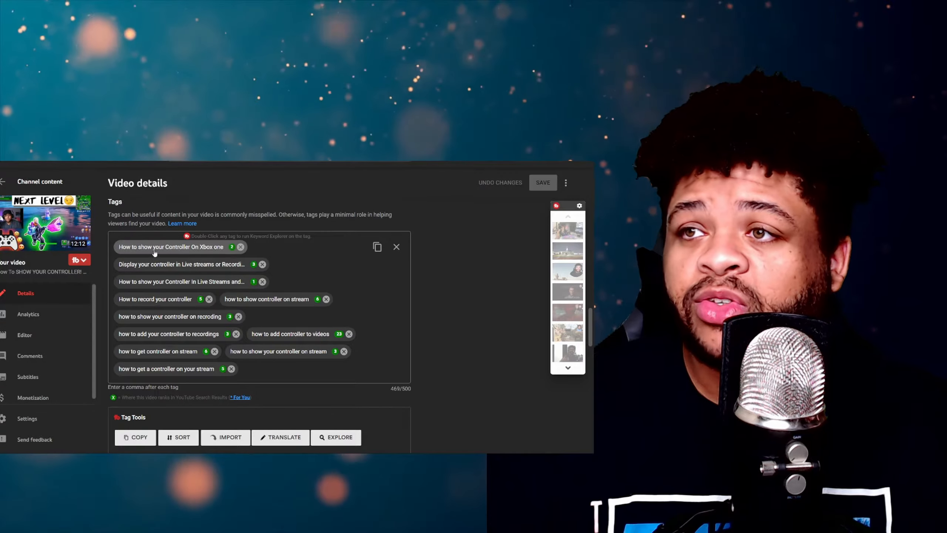
mouse_move(262, 281)
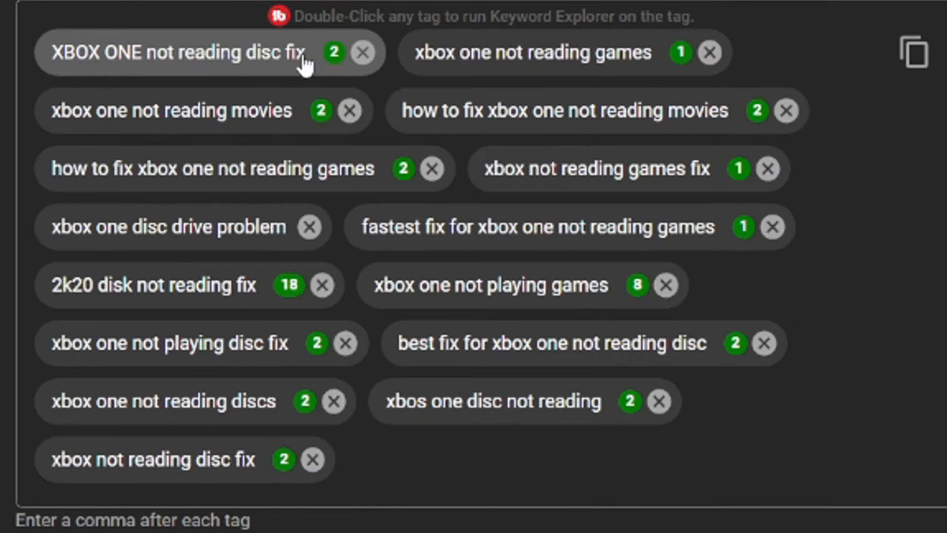
mouse_move(628, 73)
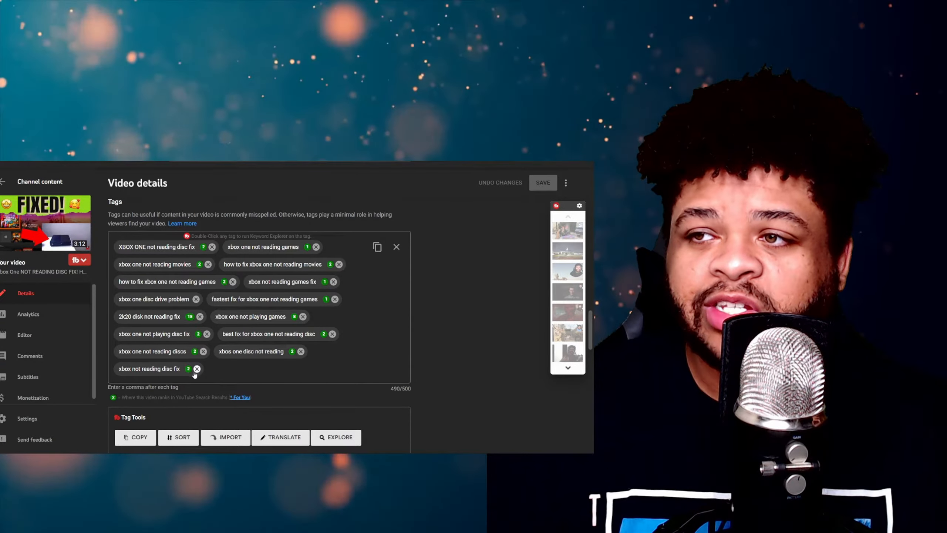
mouse_move(333, 281)
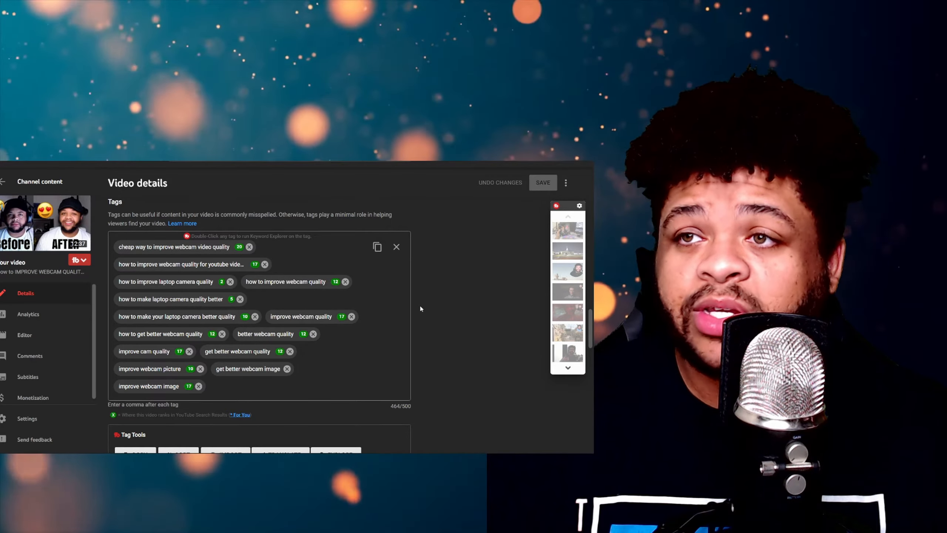
mouse_move(374, 305)
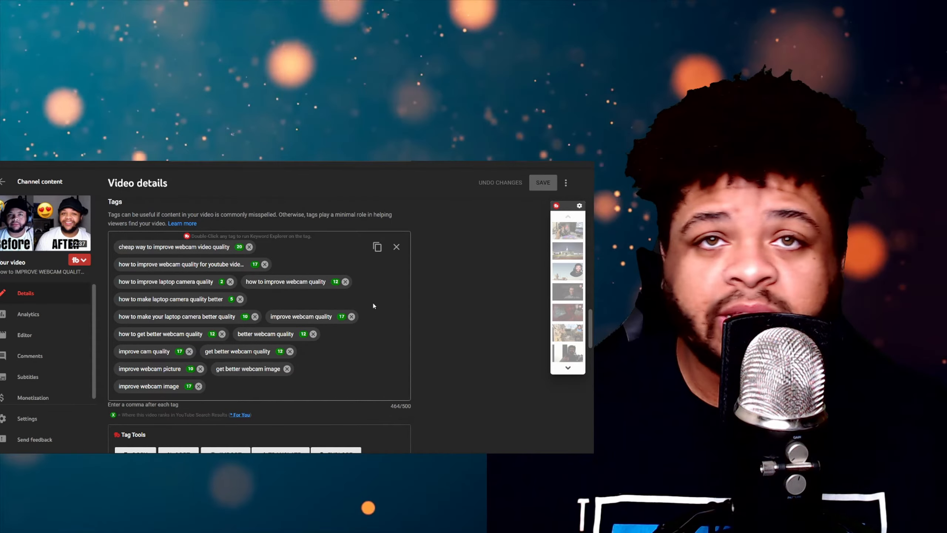